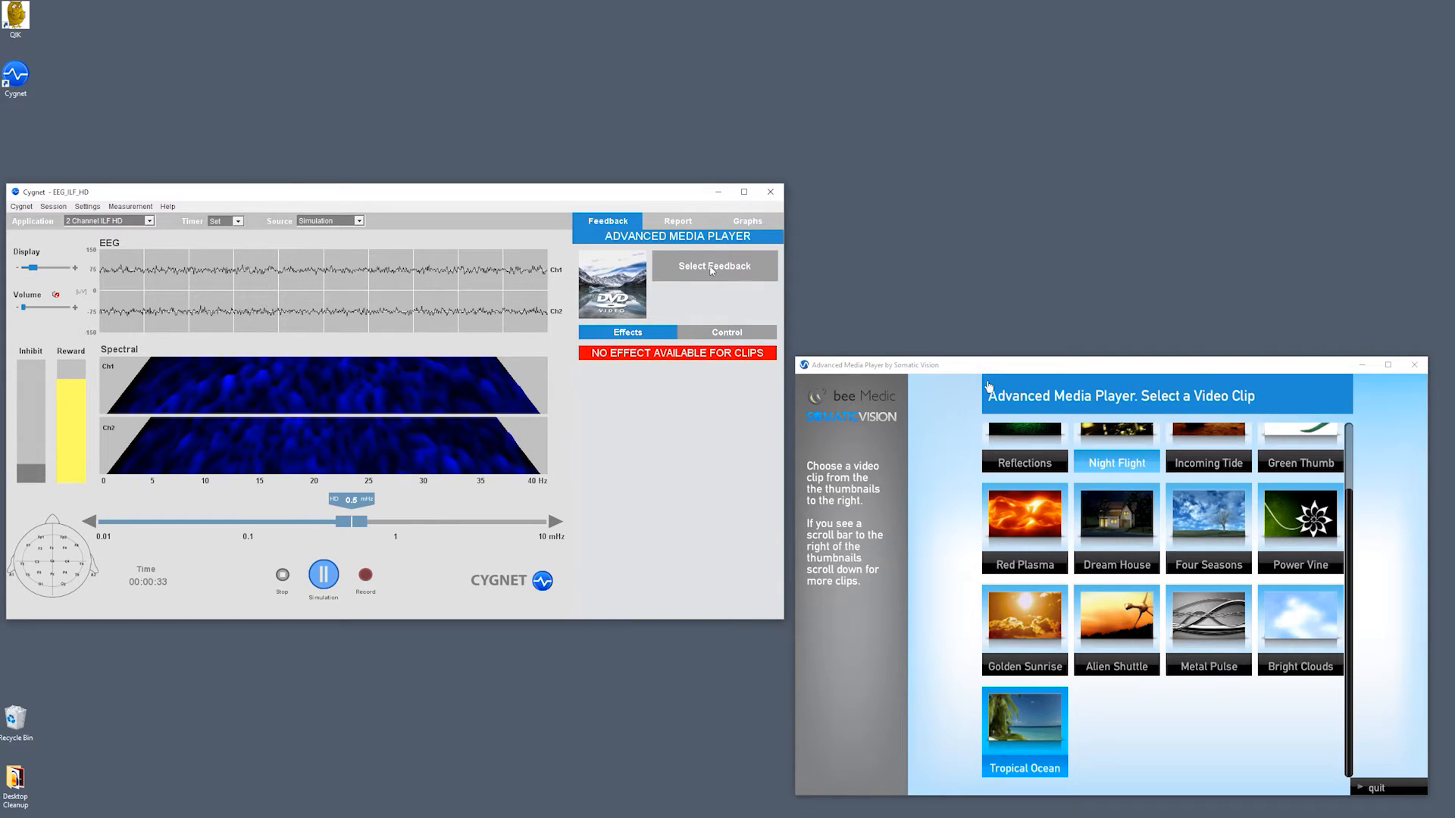
# Choose Advanced Media Player from the Feedback gallery and launch its media player
pyautogui.click(714, 267)
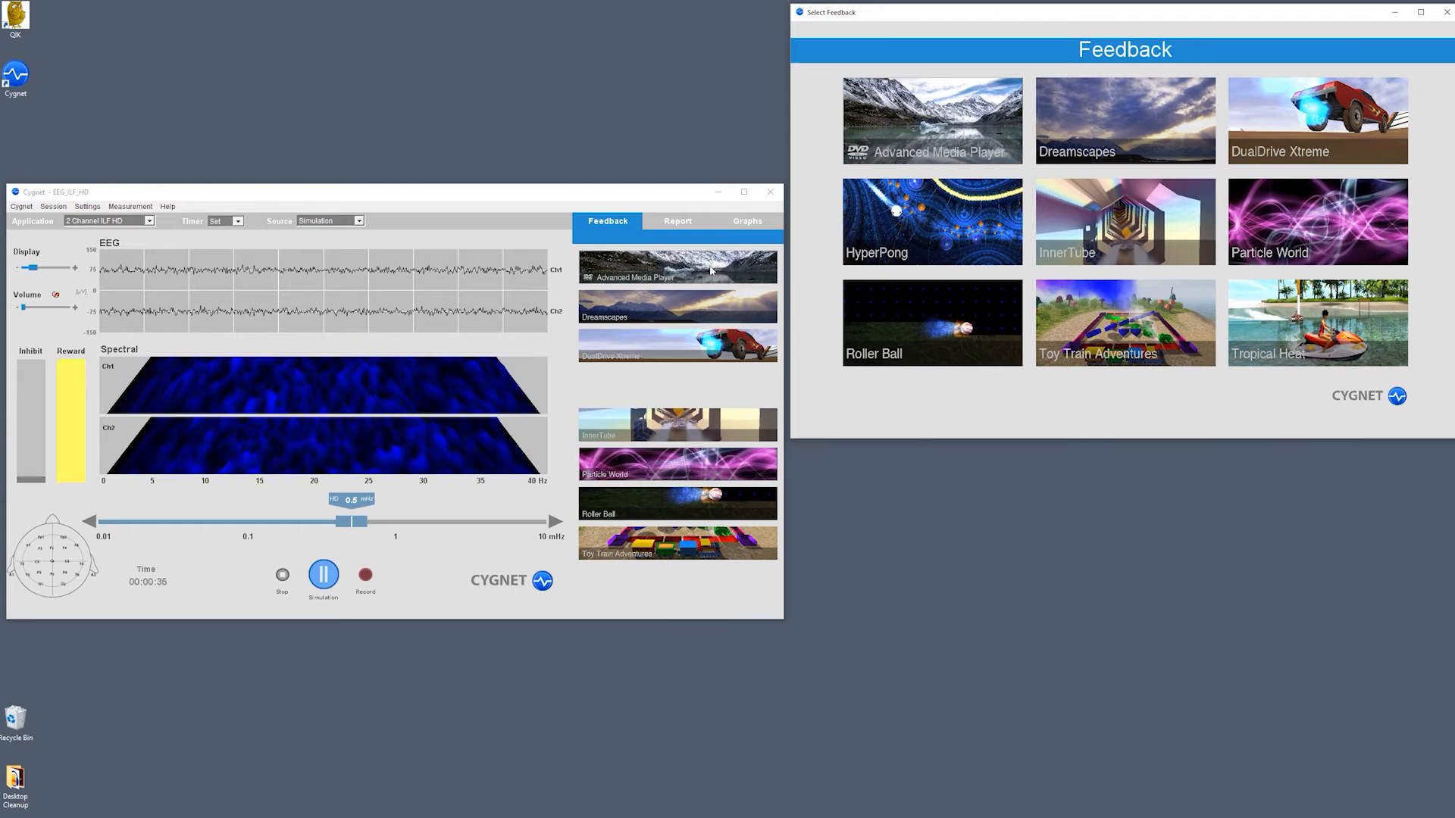
pyautogui.click(930, 121)
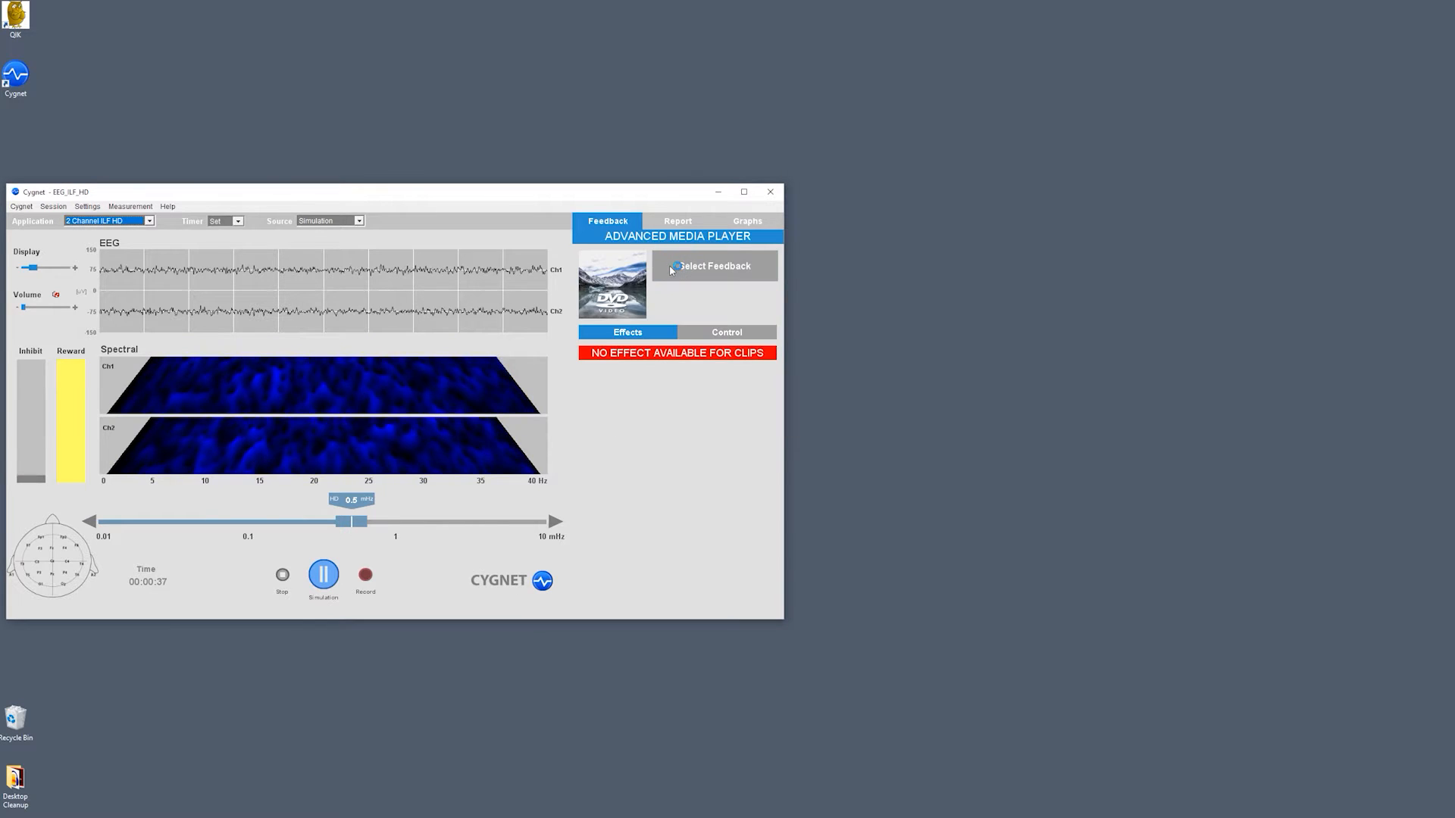
pyautogui.click(714, 266)
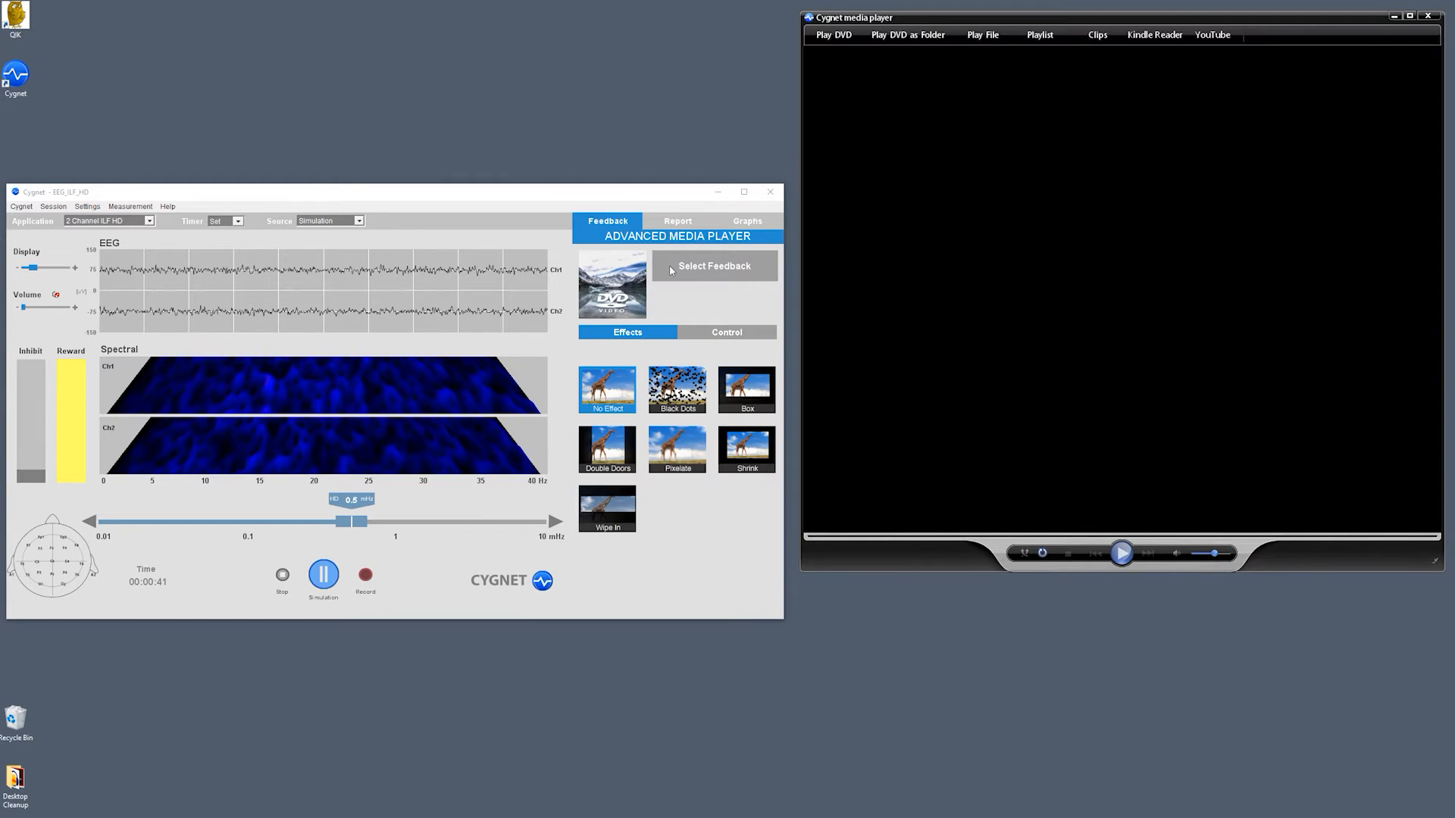
pyautogui.moveTo(981, 35)
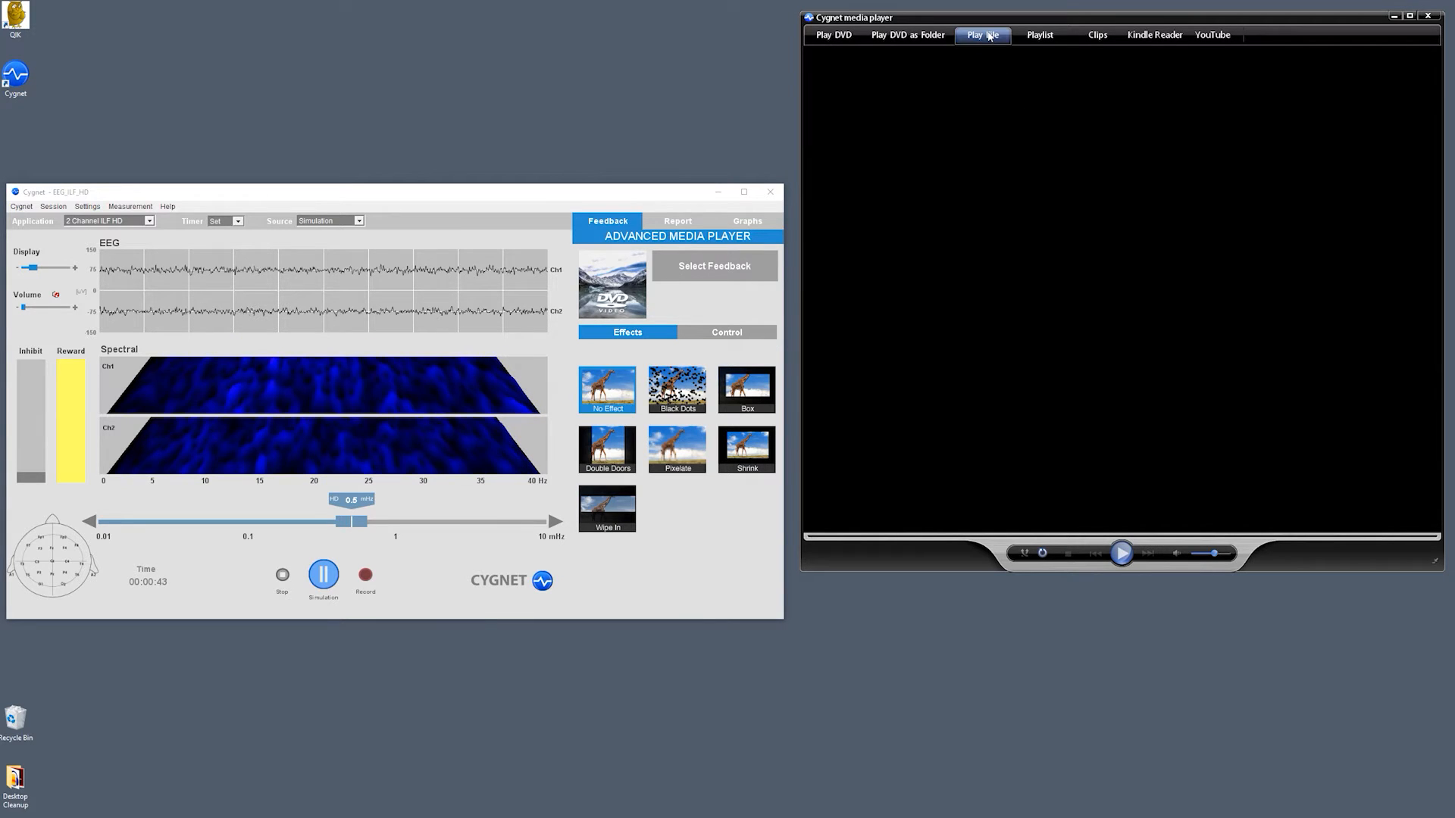
pyautogui.moveTo(981, 35)
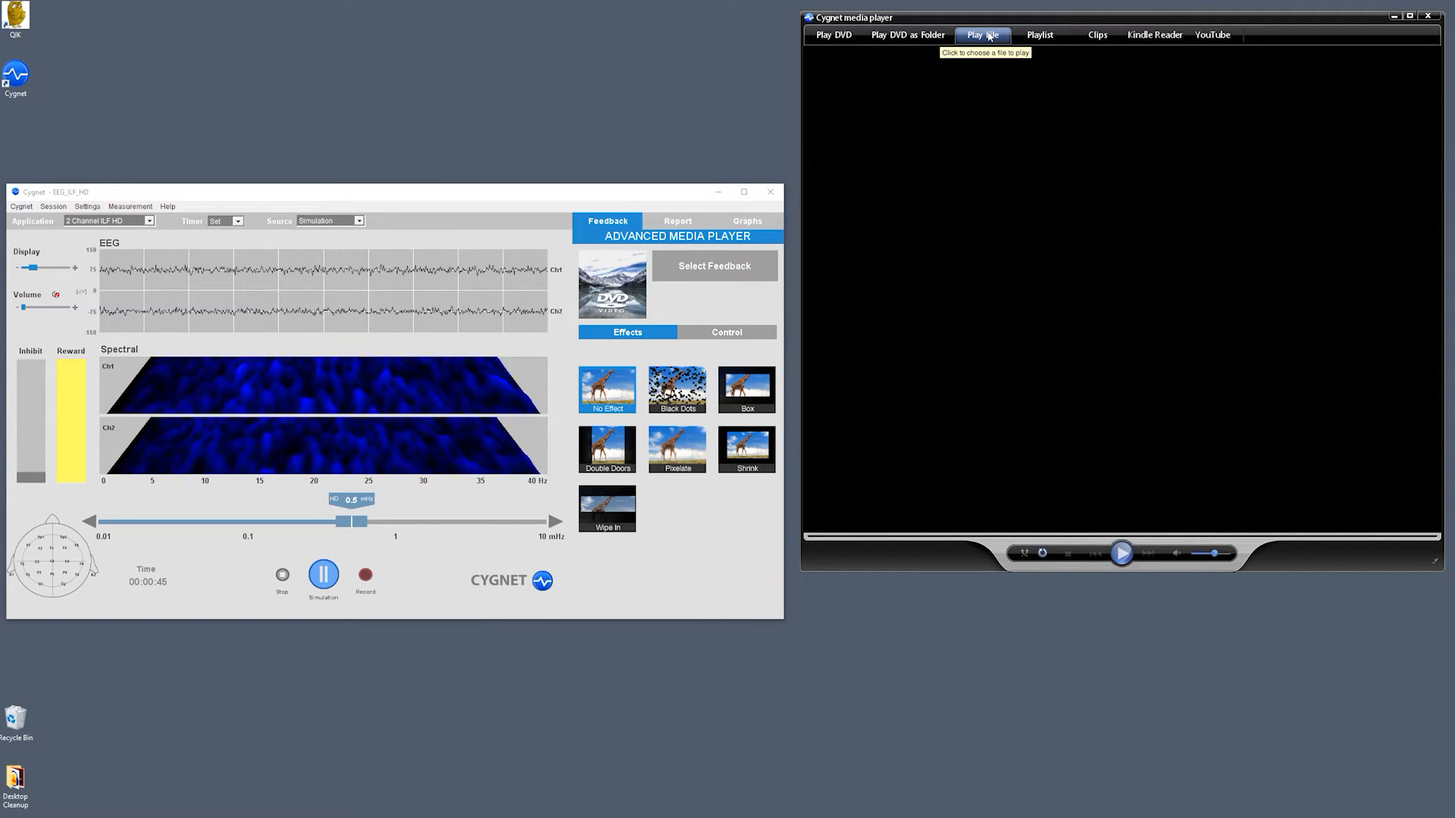
pyautogui.moveTo(832, 35)
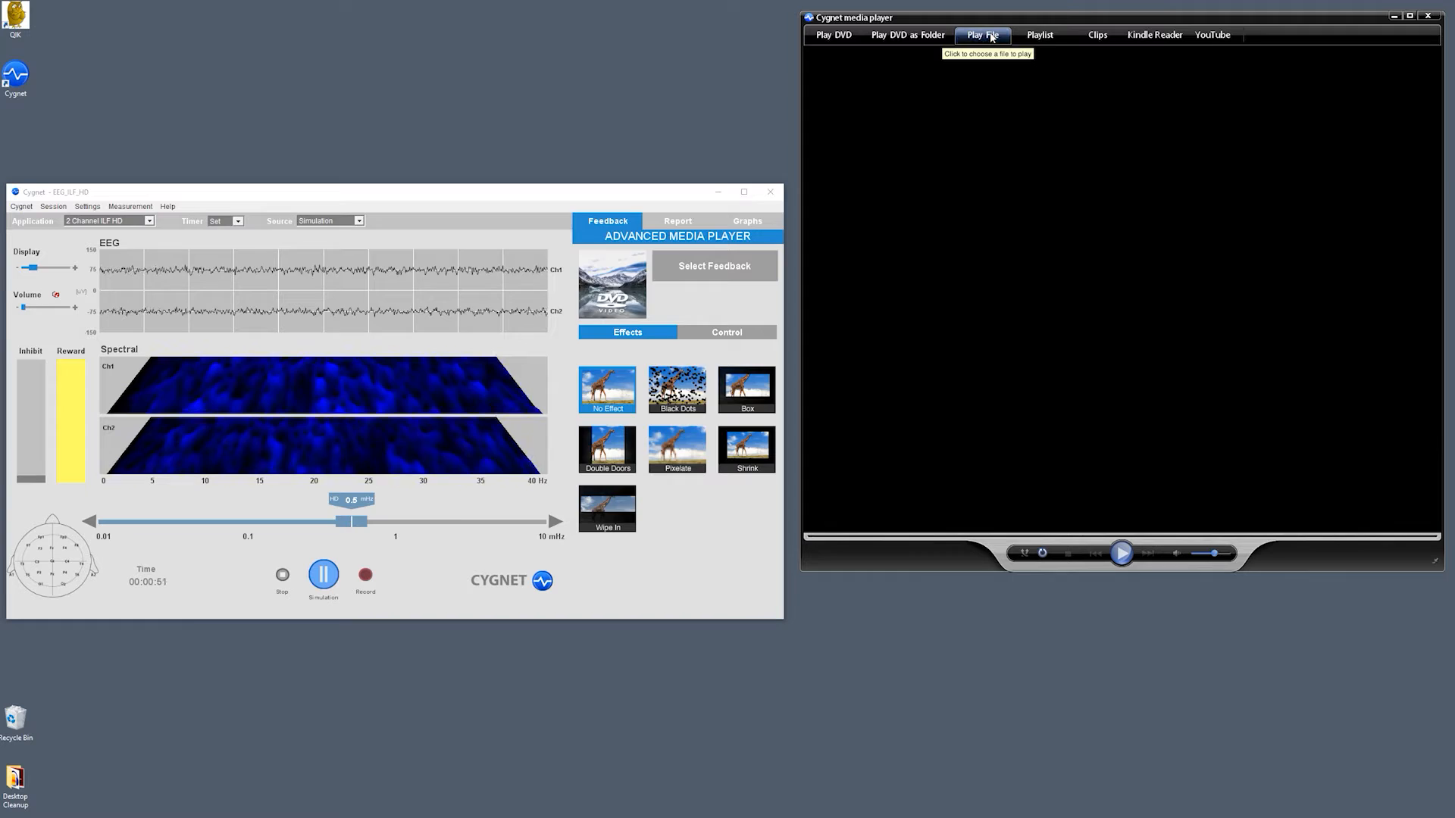
# Load 'NFL everything to prove edited.mov' from Videos > Movies into the player and start playback
pyautogui.click(982, 34)
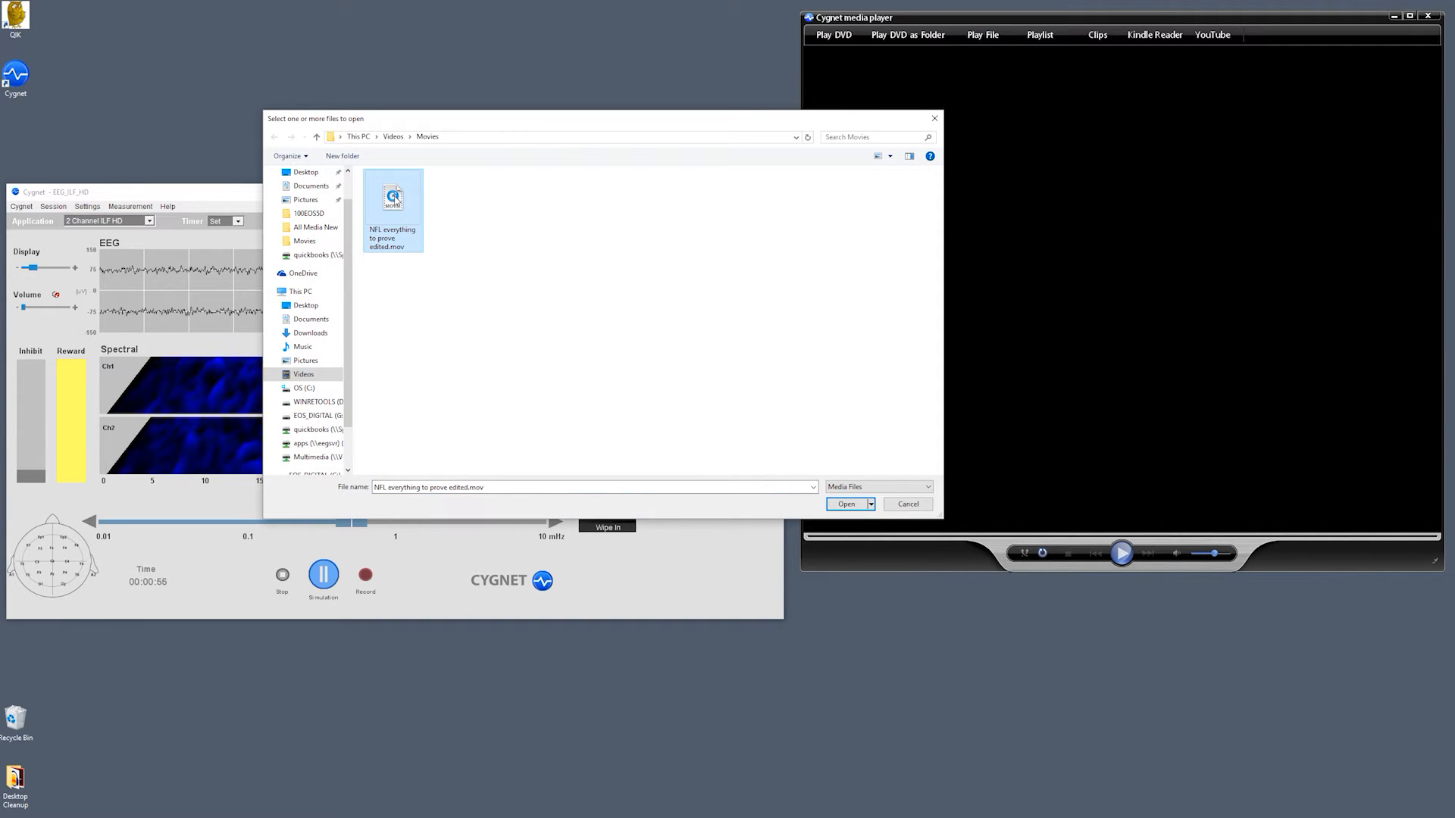
pyautogui.click(844, 503)
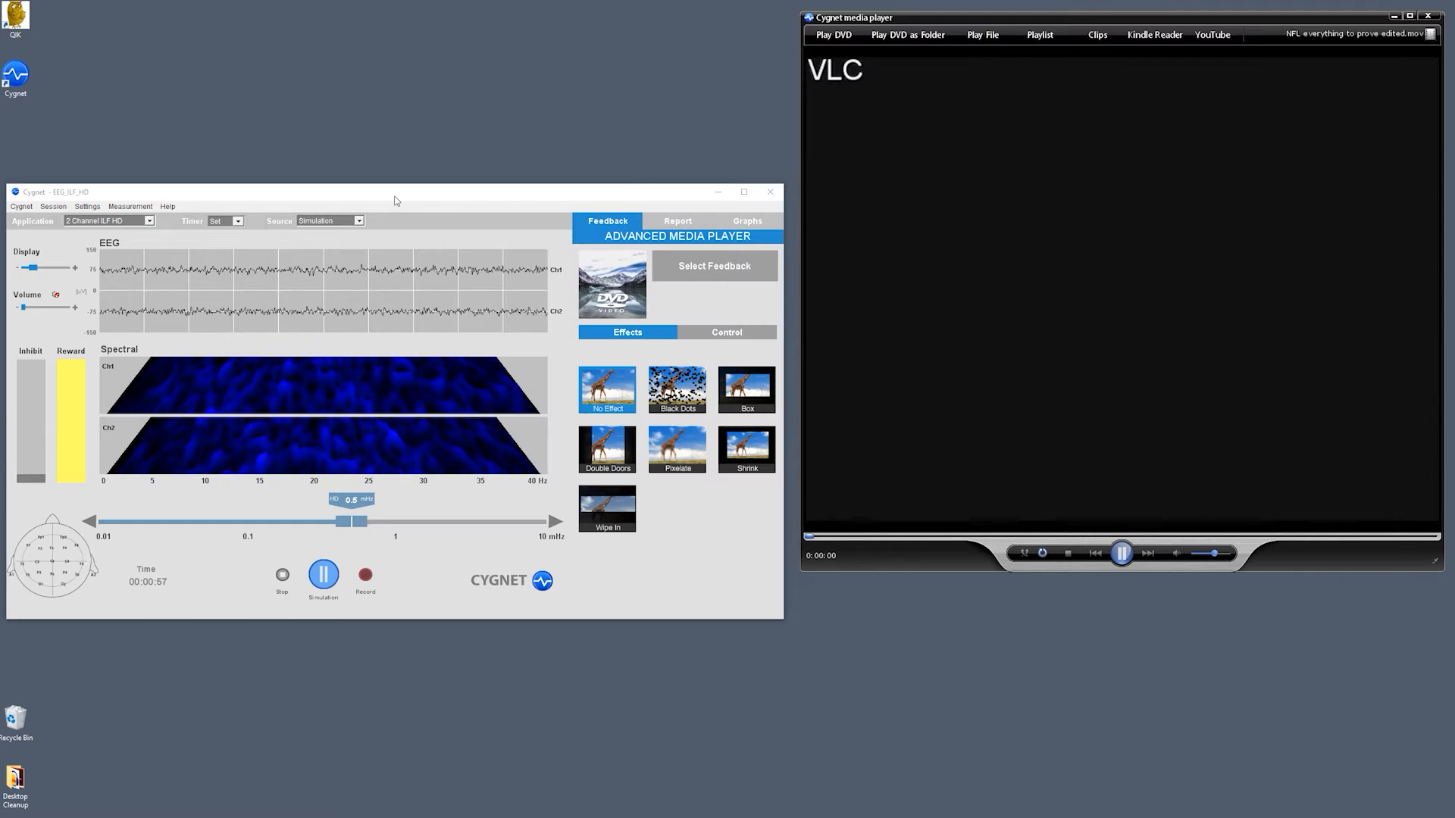